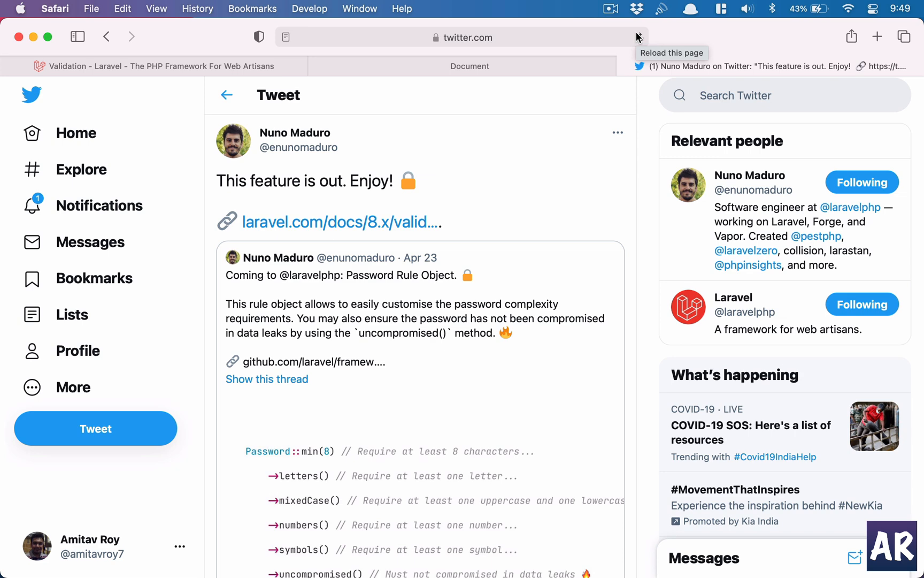
Scroll through the Password Rule Object tweet and Taylor Otwell's timeline to the docs link
scroll(down, 3)
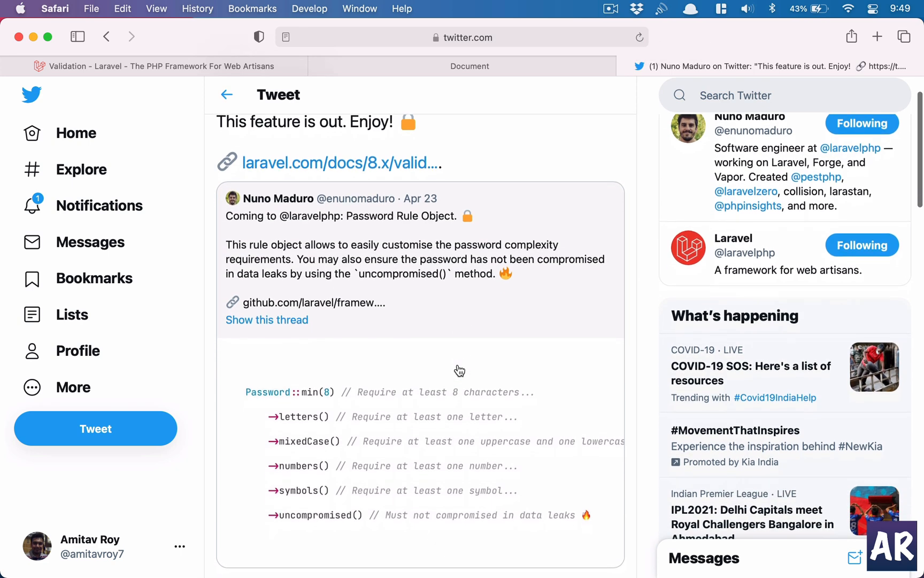
scroll(down, 3)
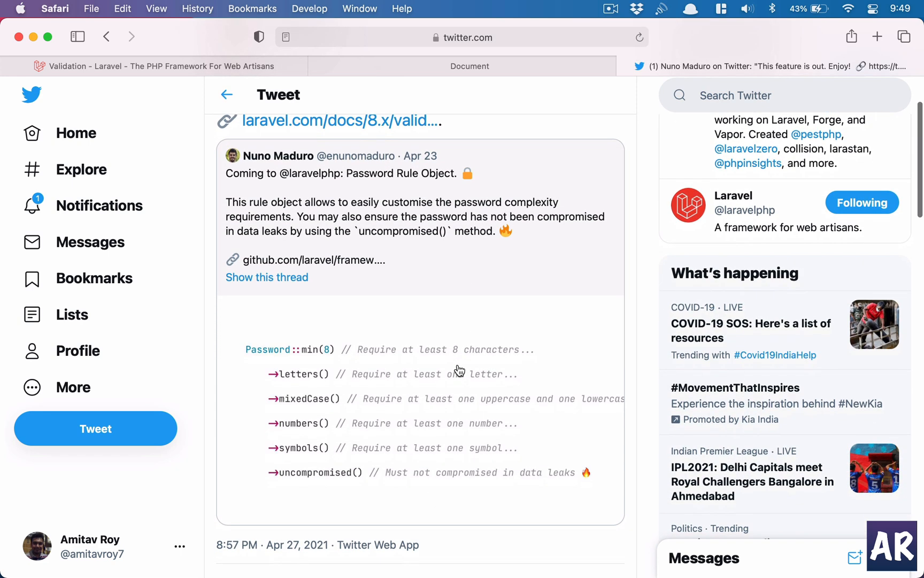
scroll(down, 3)
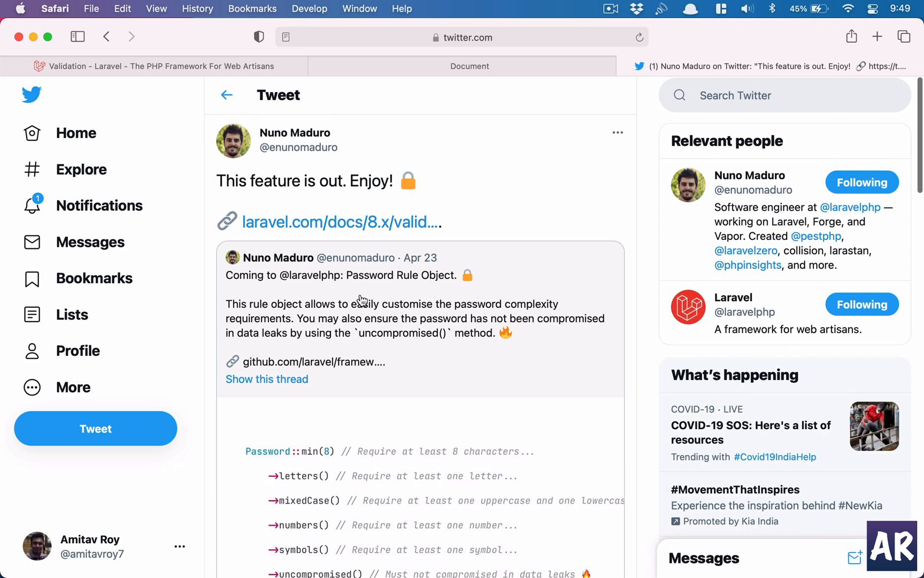
scroll(down, 3)
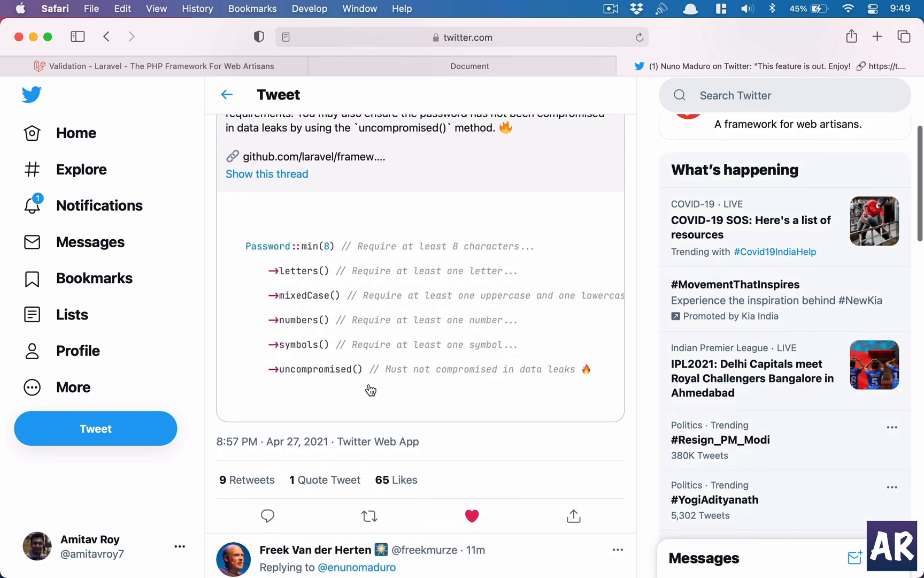
mouse_move(341, 386)
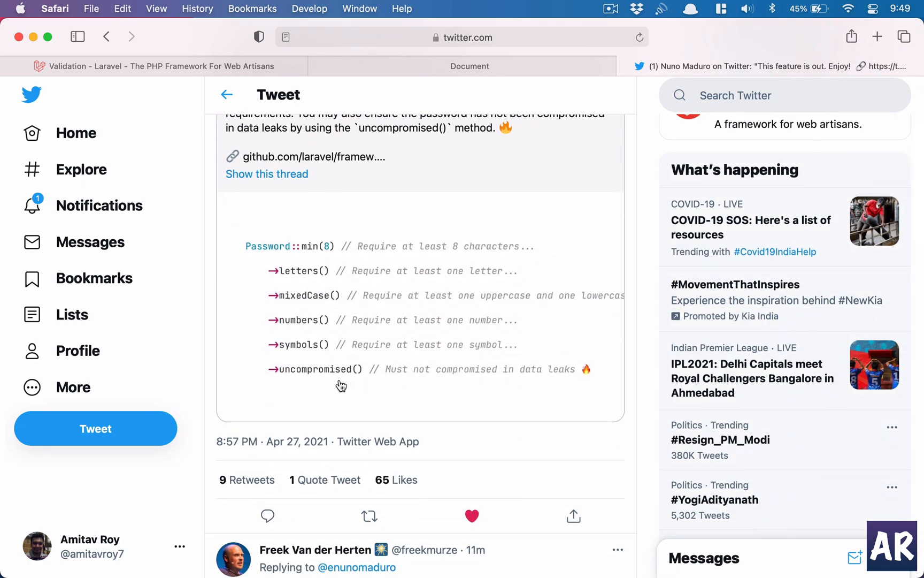
scroll(up, 3)
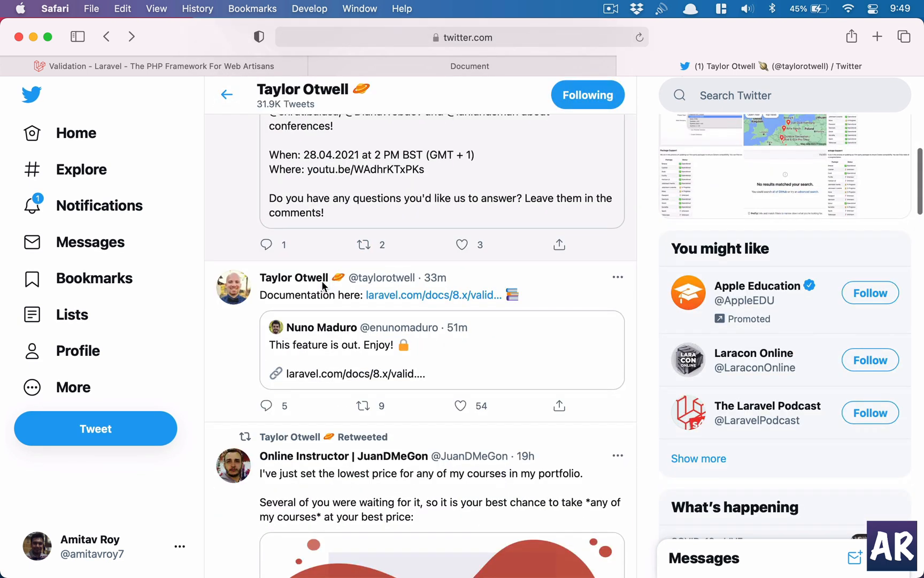
mouse_move(248, 348)
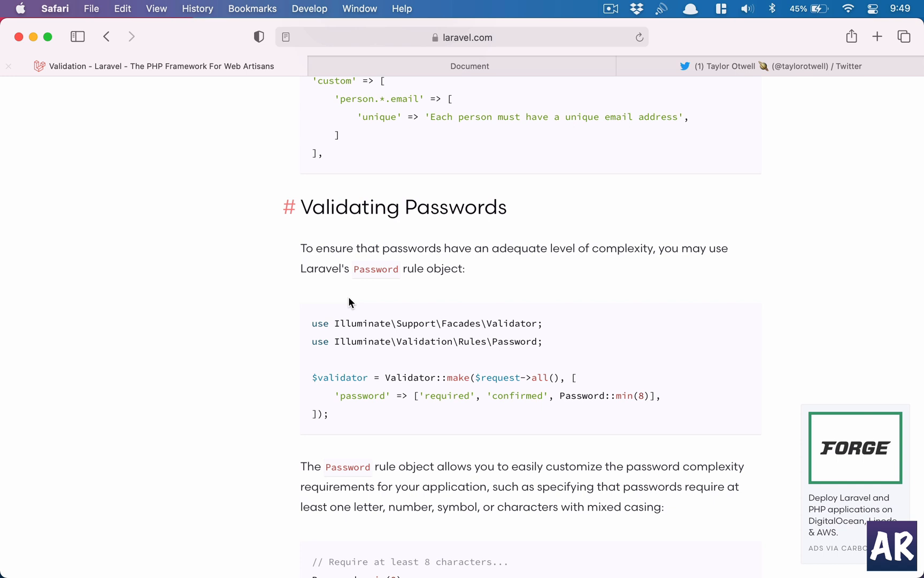
scroll(down, 3)
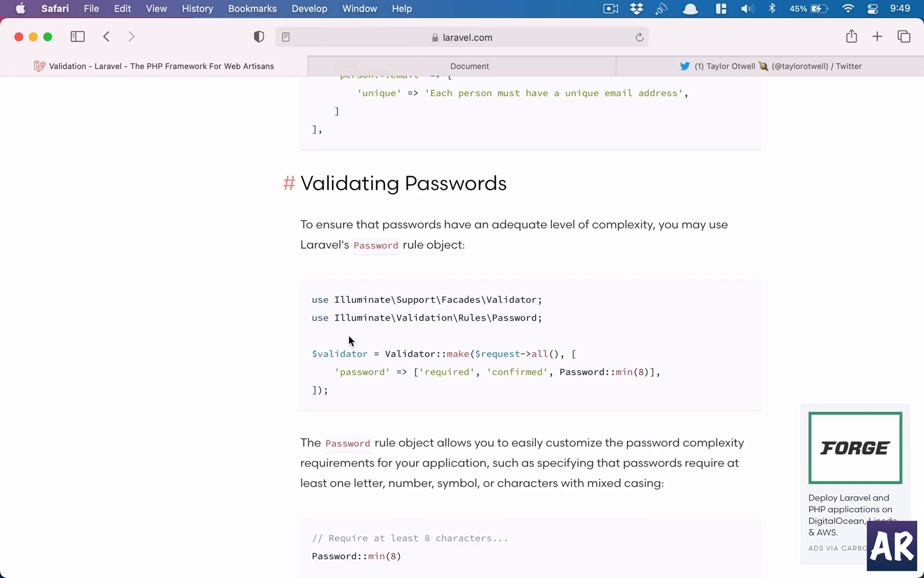
scroll(down, 3)
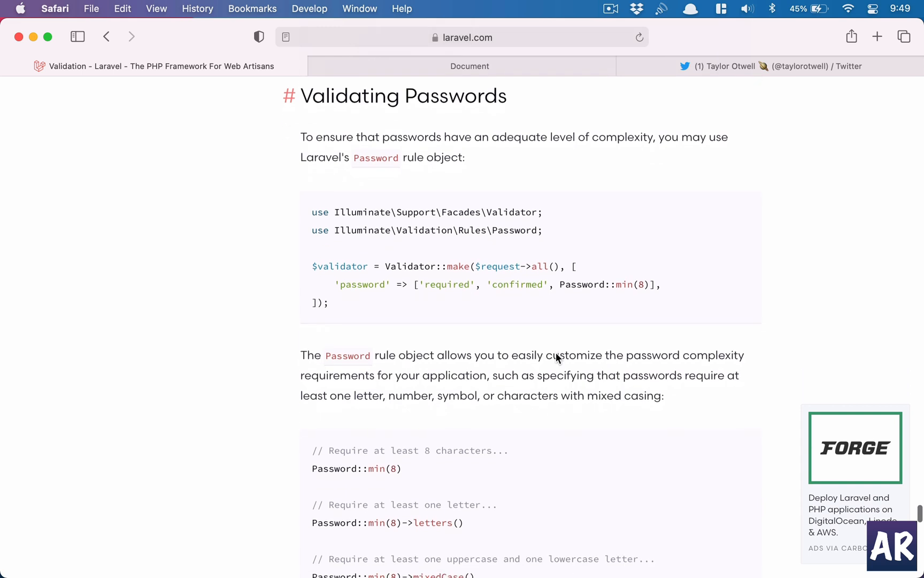
scroll(down, 3)
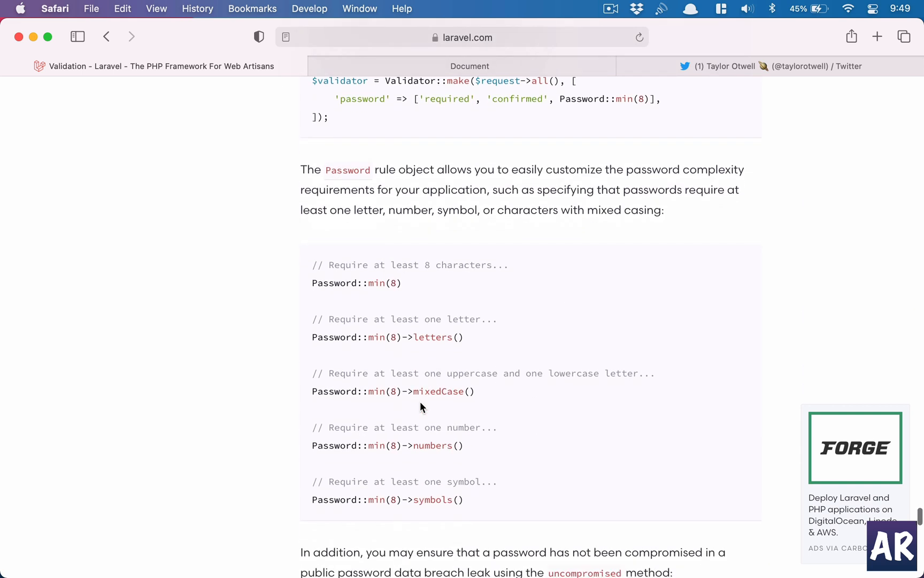
mouse_move(414, 119)
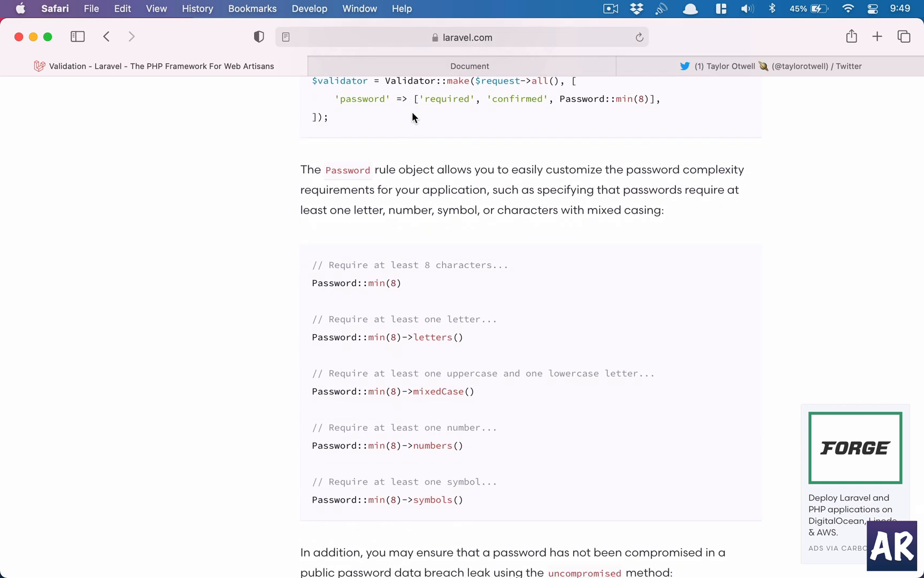
mouse_move(457, 70)
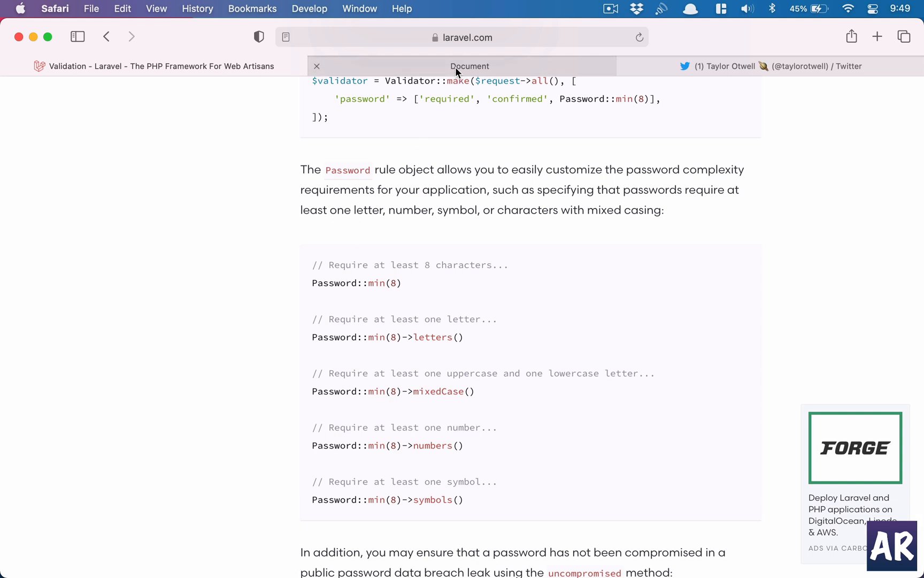
Submit weak numeric passwords 123 and 12… to the local form and get length errors
click(470, 67)
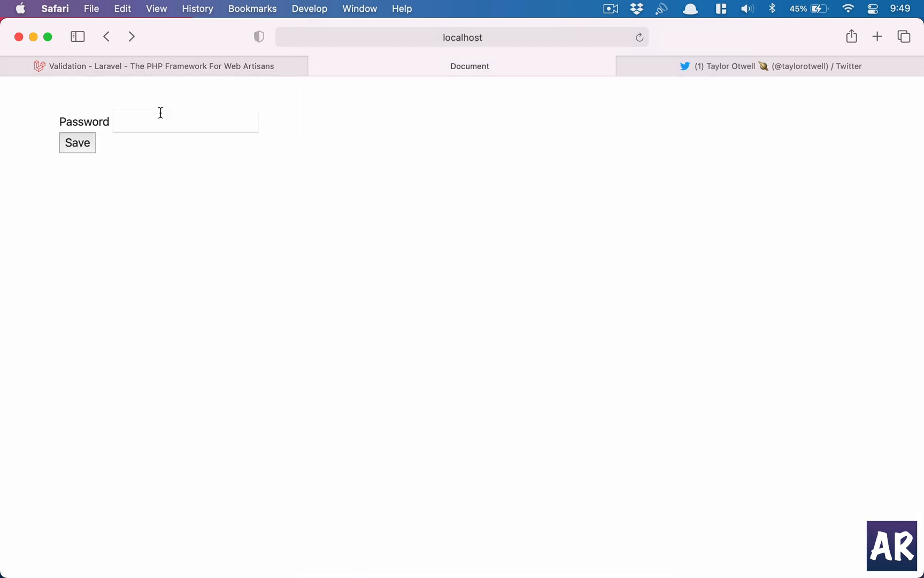
click(182, 122)
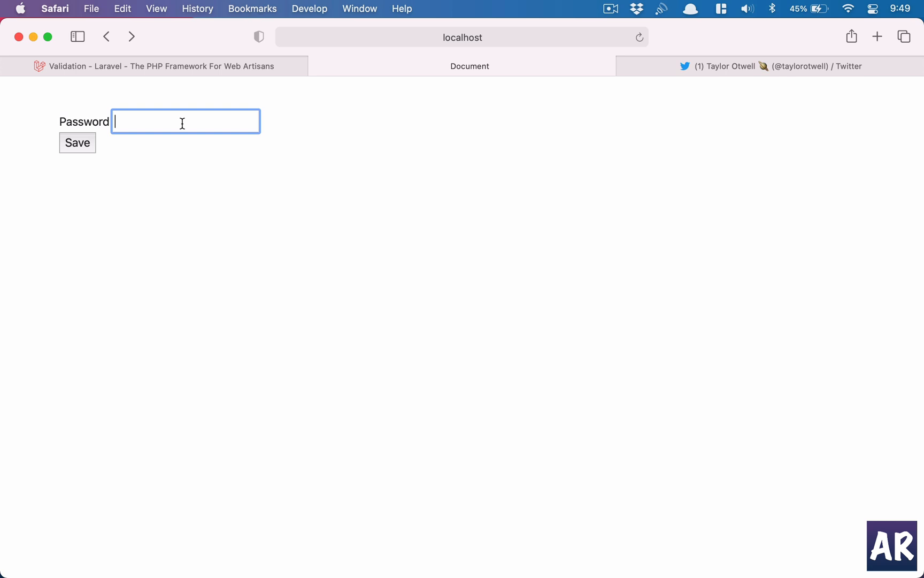
text(123)
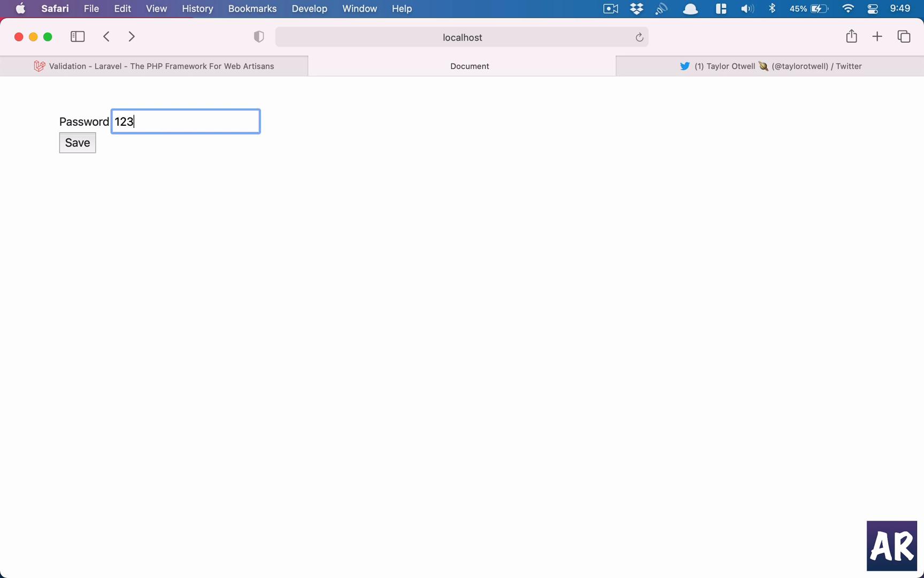
click(77, 144)
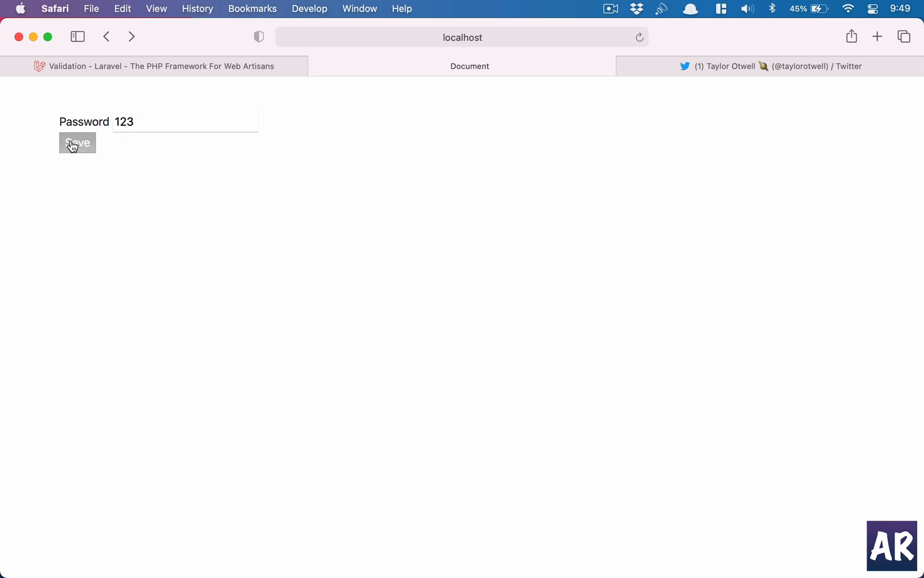
click(77, 143)
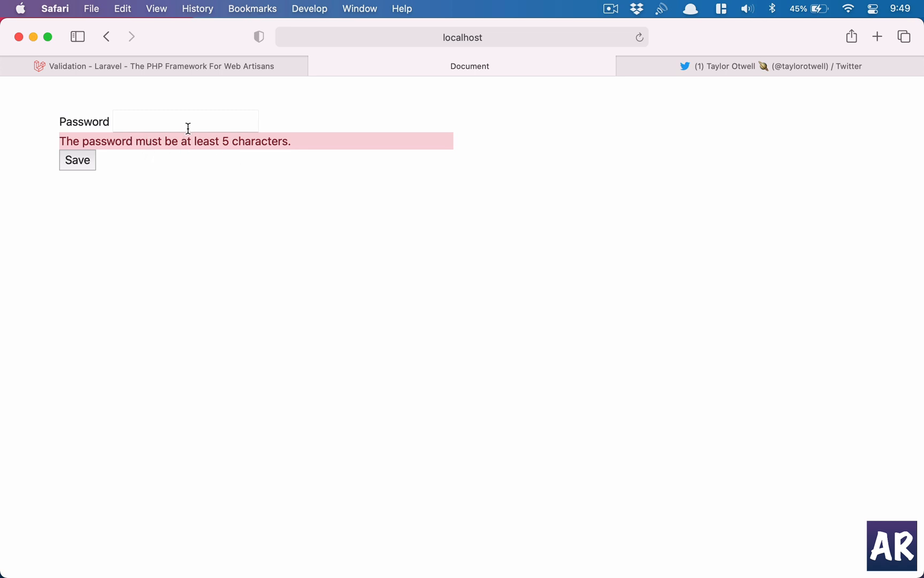
text(12)
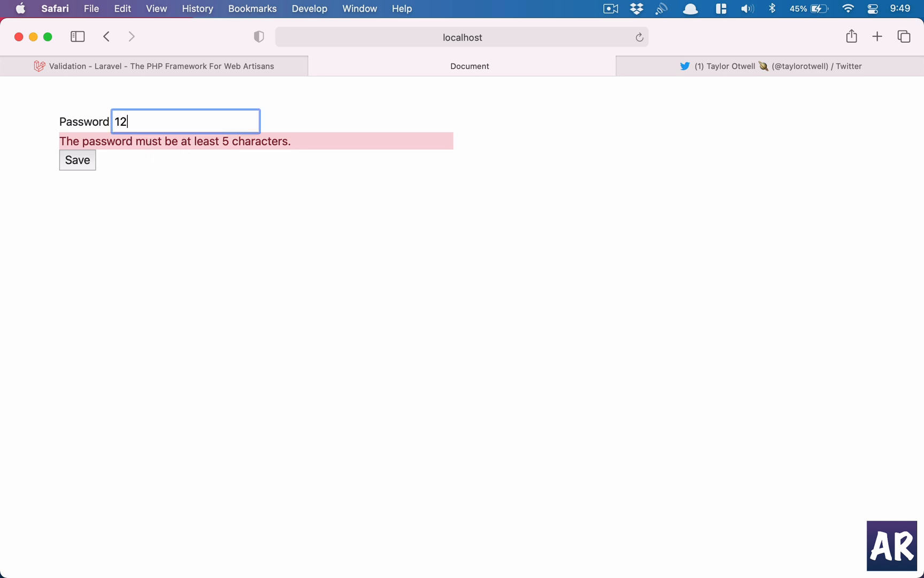
click(77, 161)
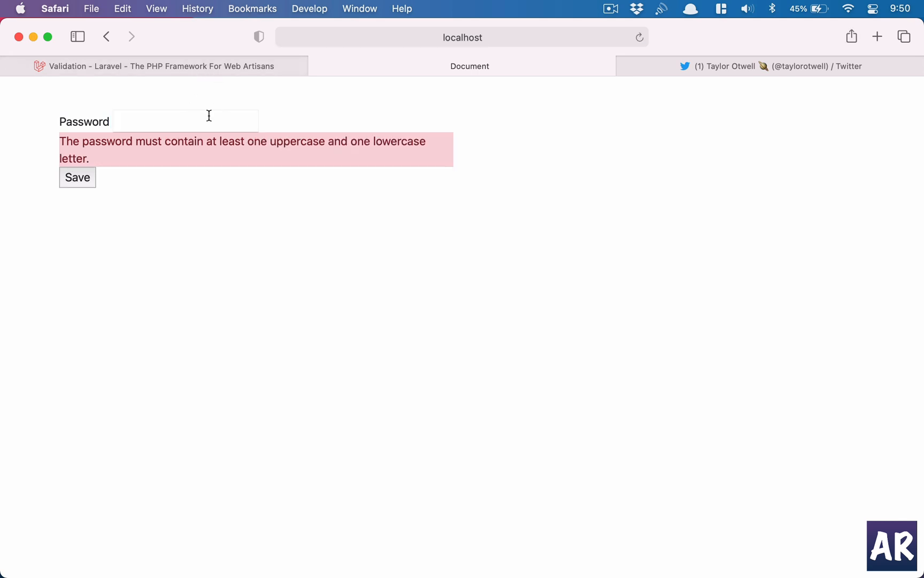
text(Password1)
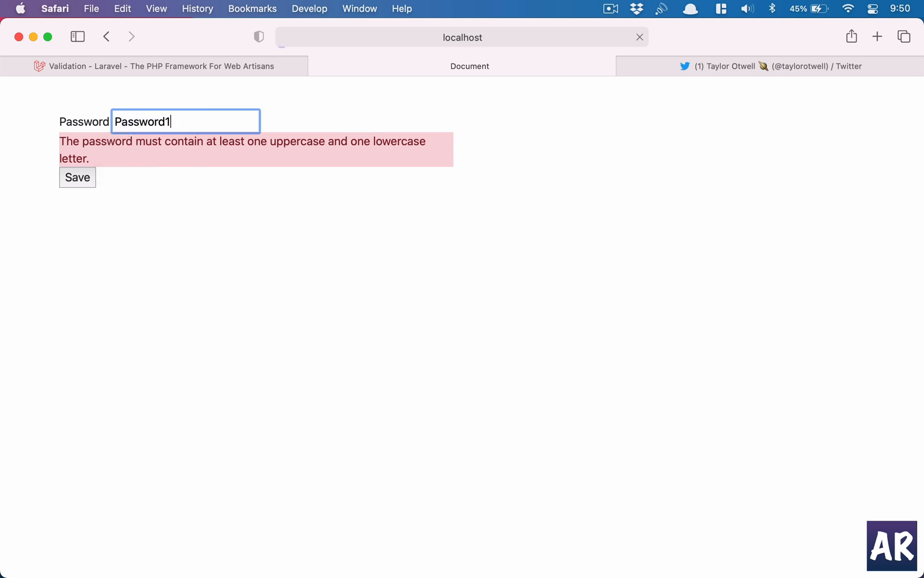
click(77, 178)
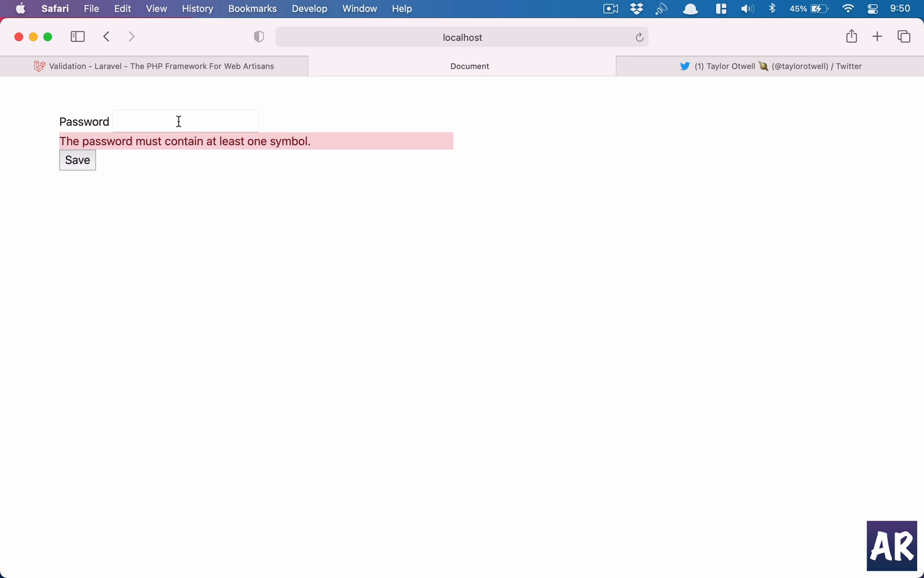
text(Password@123)
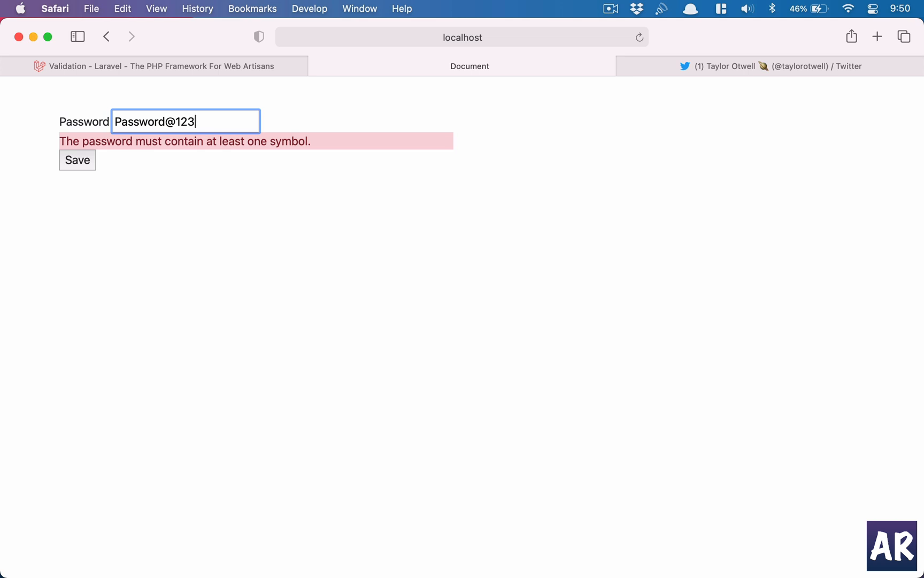
click(77, 160)
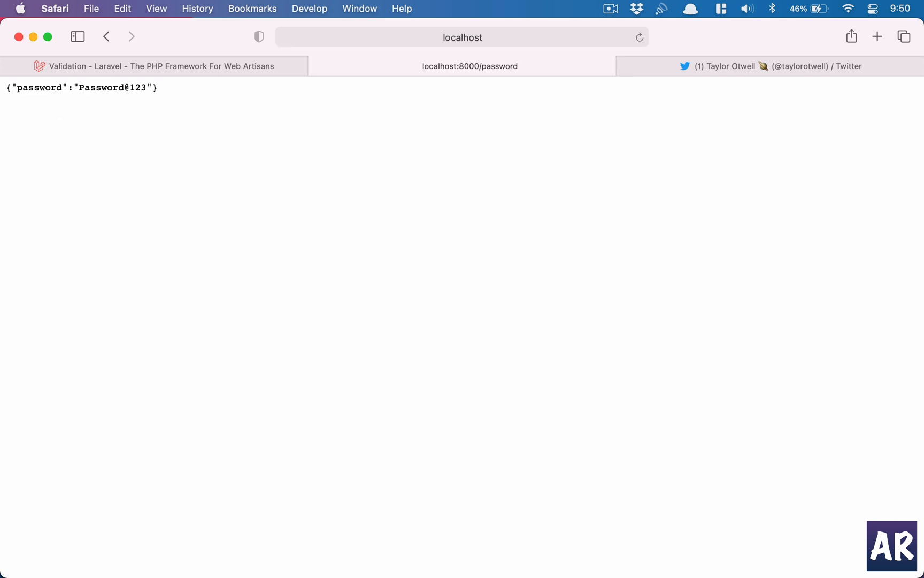
click(154, 66)
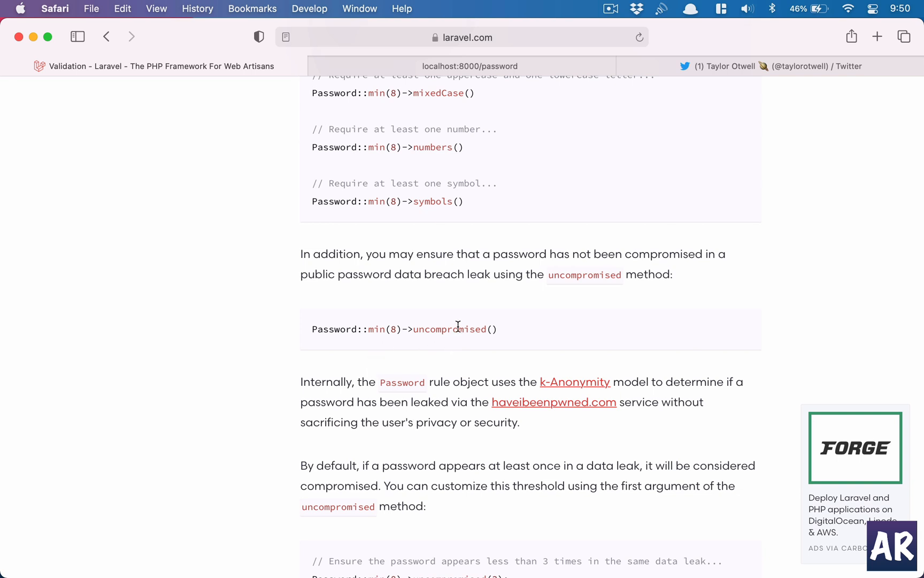
mouse_move(464, 398)
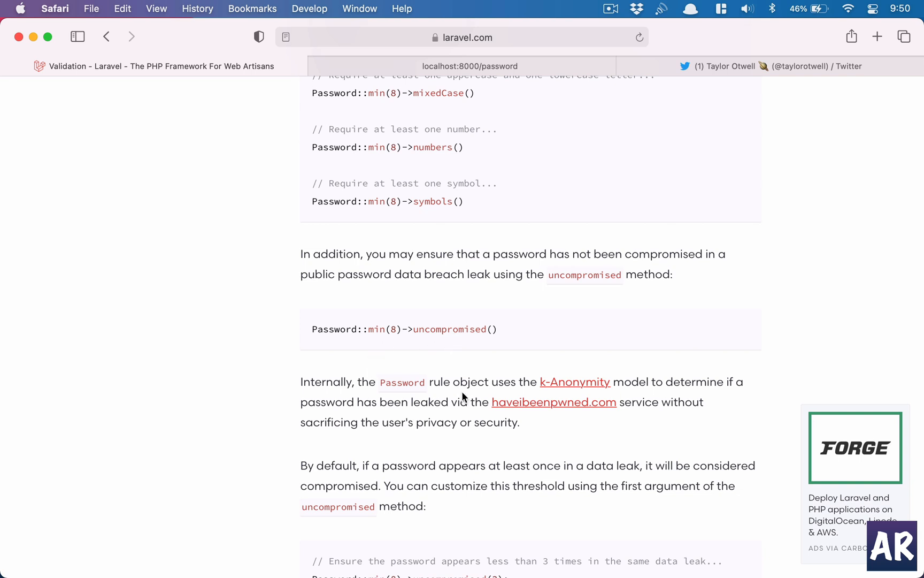
mouse_move(371, 464)
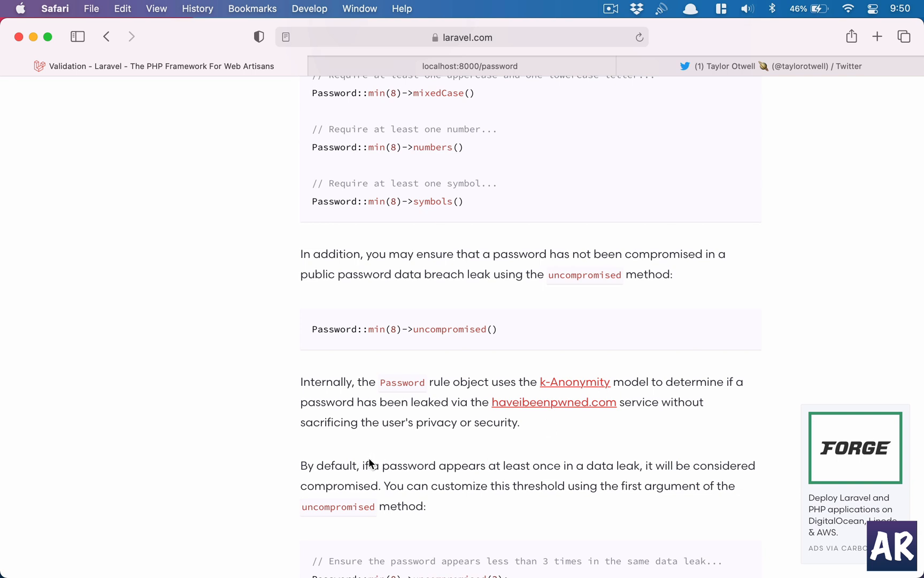
mouse_move(491, 412)
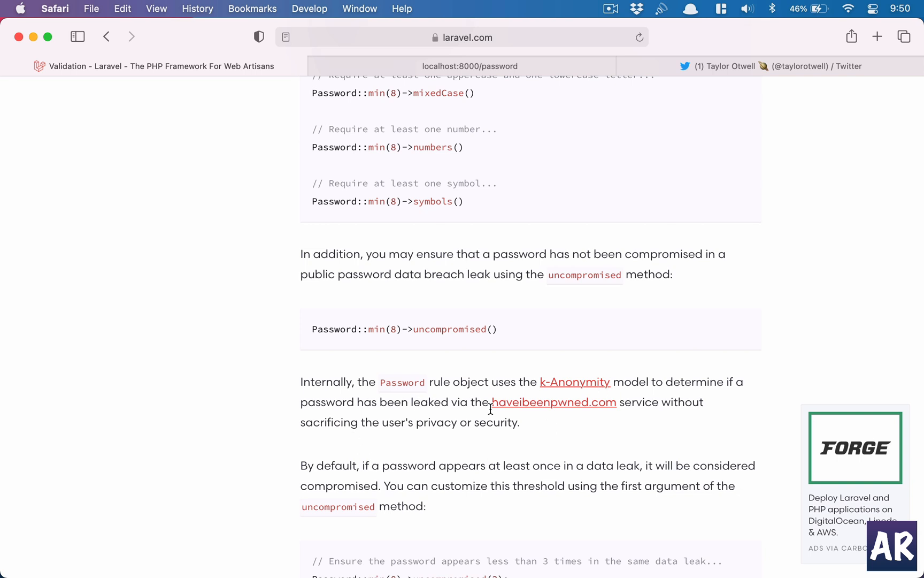
Scroll the Laravel docs to the uncompromised() threshold example and select the uncompromised() call
click(555, 402)
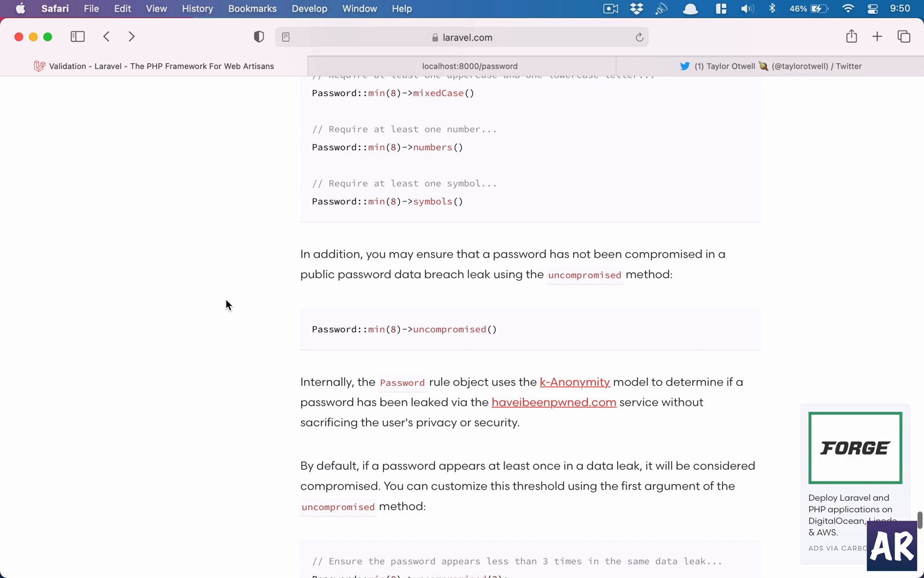
scroll(down, 3)
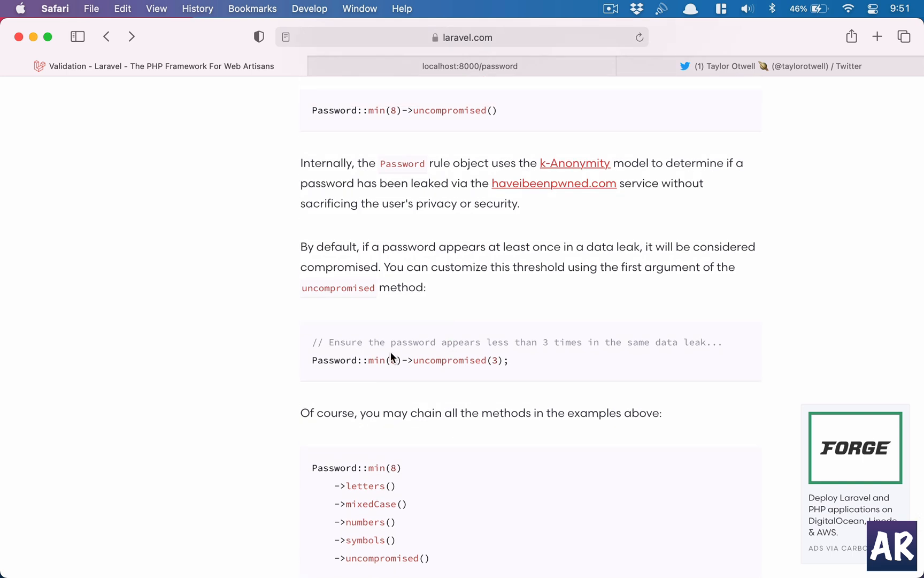
mouse_move(567, 361)
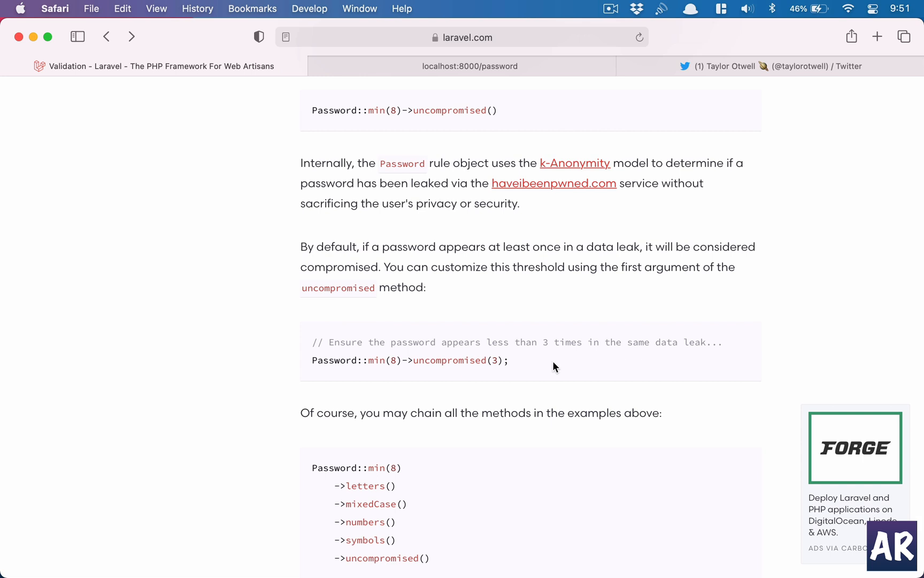
scroll(up, 3)
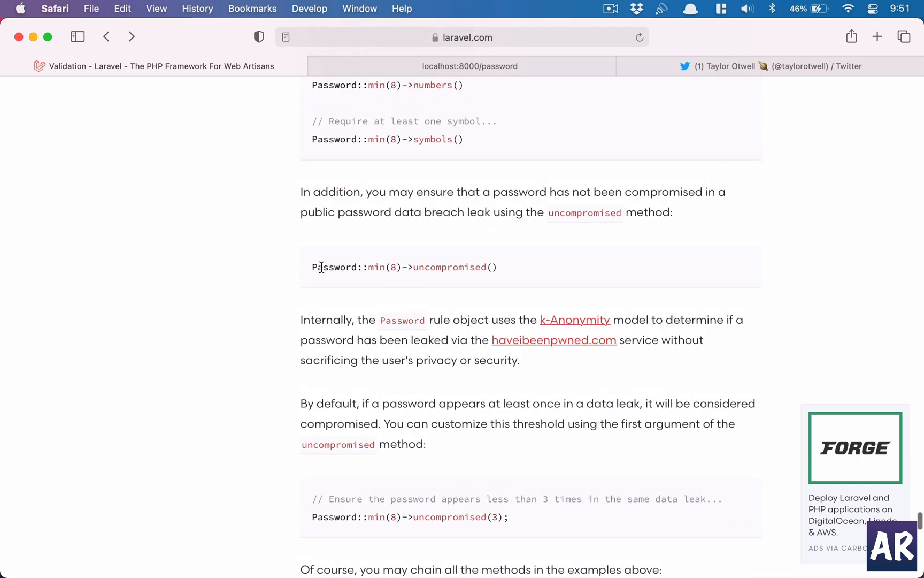
drag(403, 268, 497, 267)
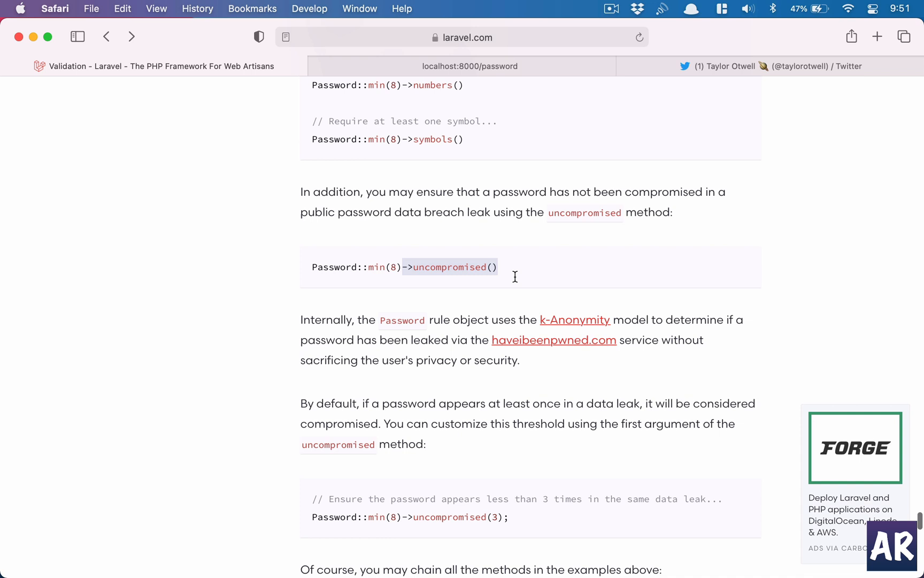
mouse_move(3, 347)
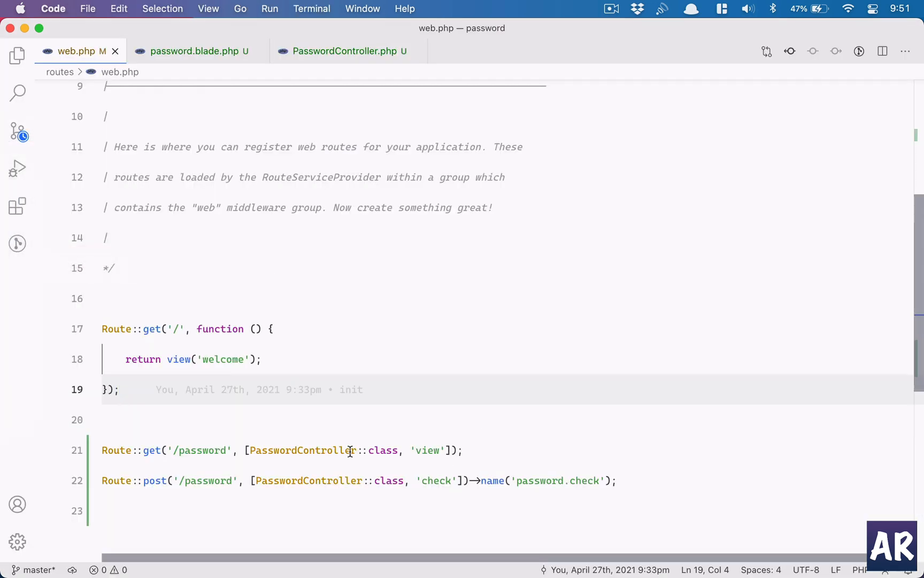
Review PasswordController.php's chained Password rule, then the password.blade.php form view
click(351, 51)
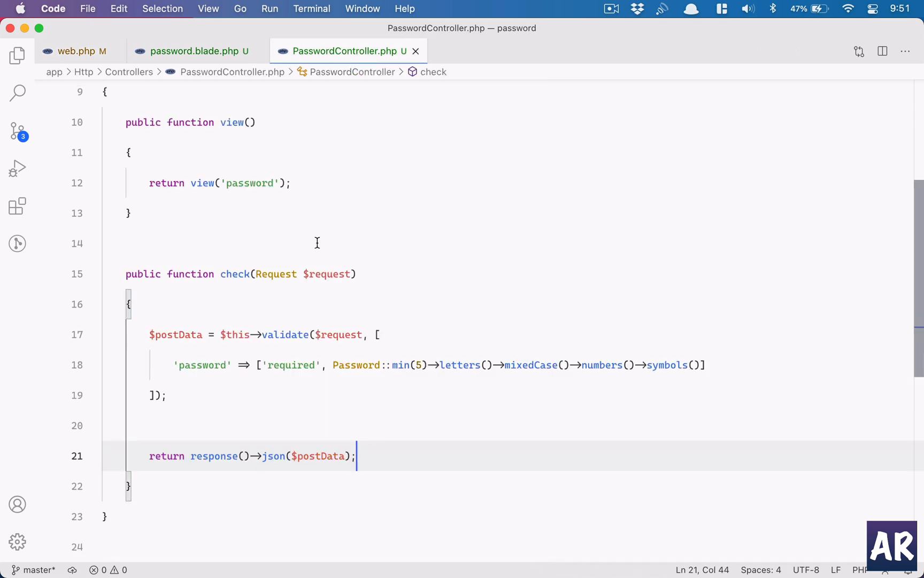
scroll(down, 3)
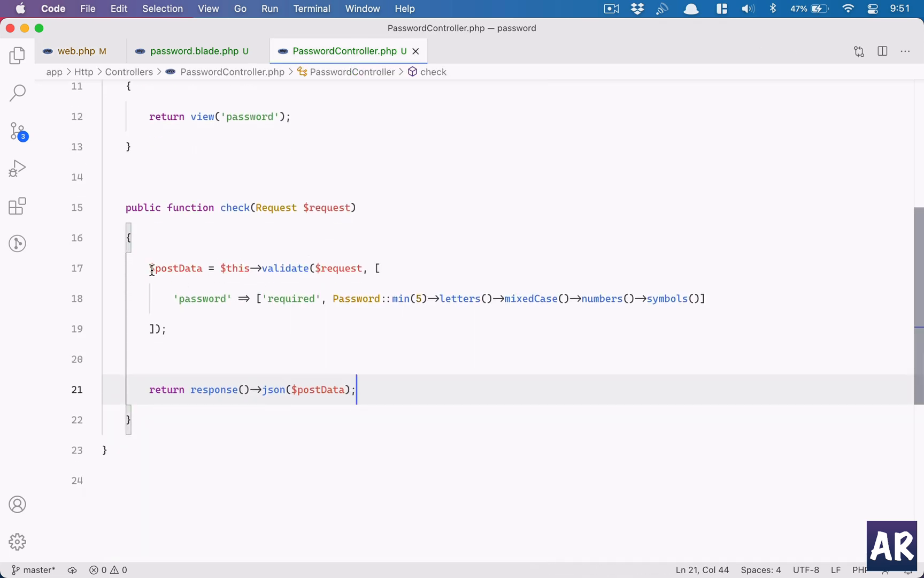
click(196, 52)
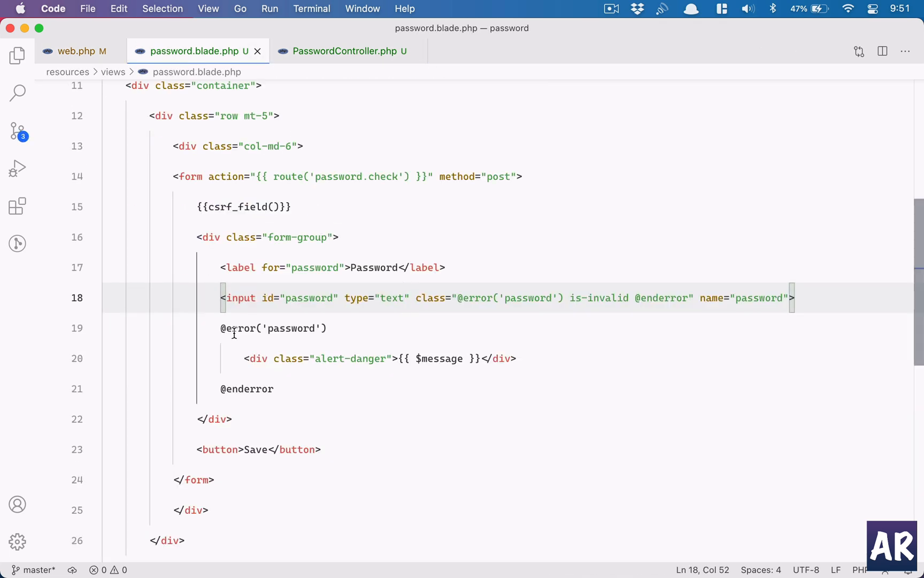
mouse_move(245, 251)
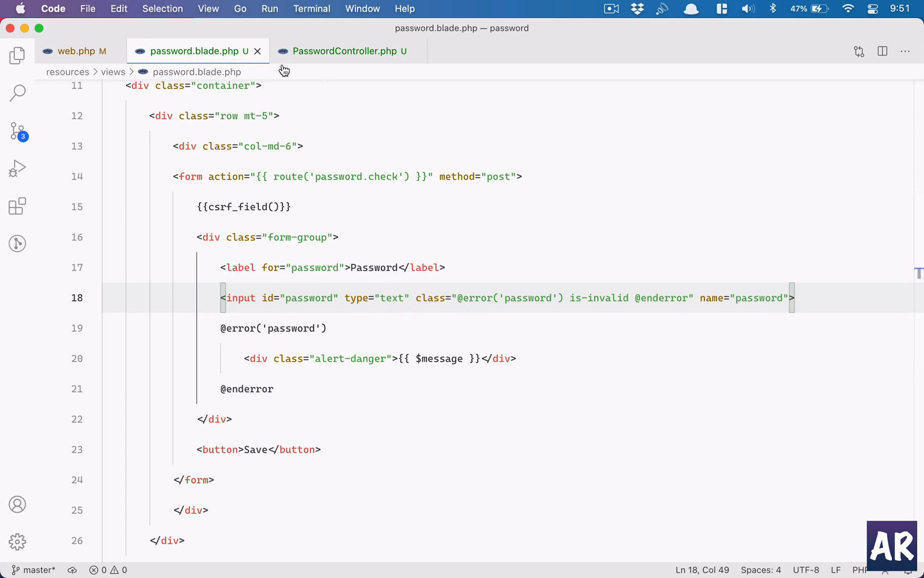
Chain ->uncompromised() after symbols() in PasswordController's password rule, then switch to Safari
click(348, 51)
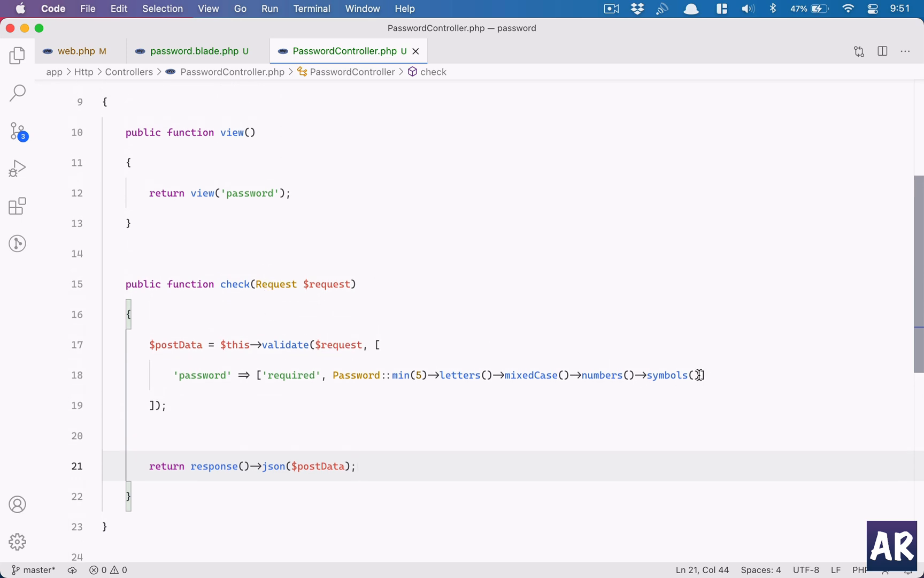
text(->)
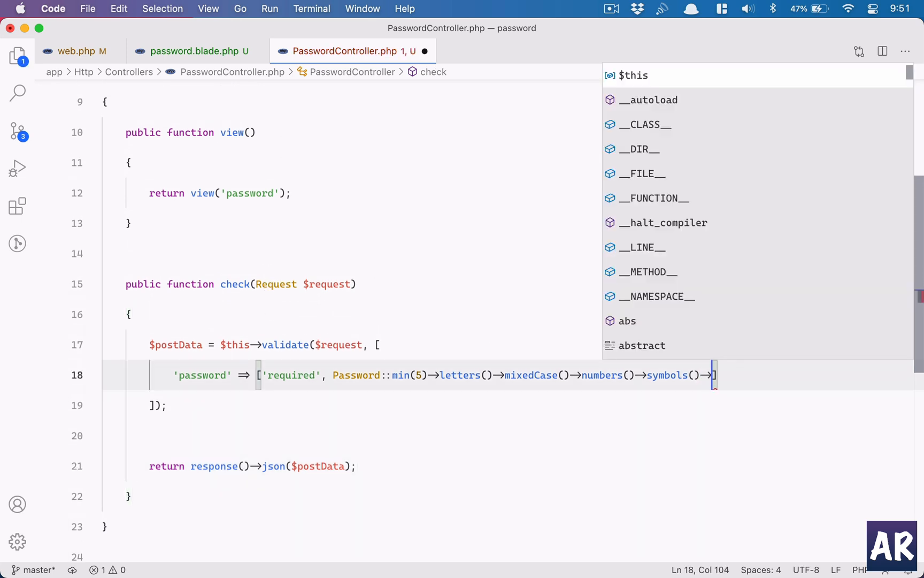
text(uncompromised())
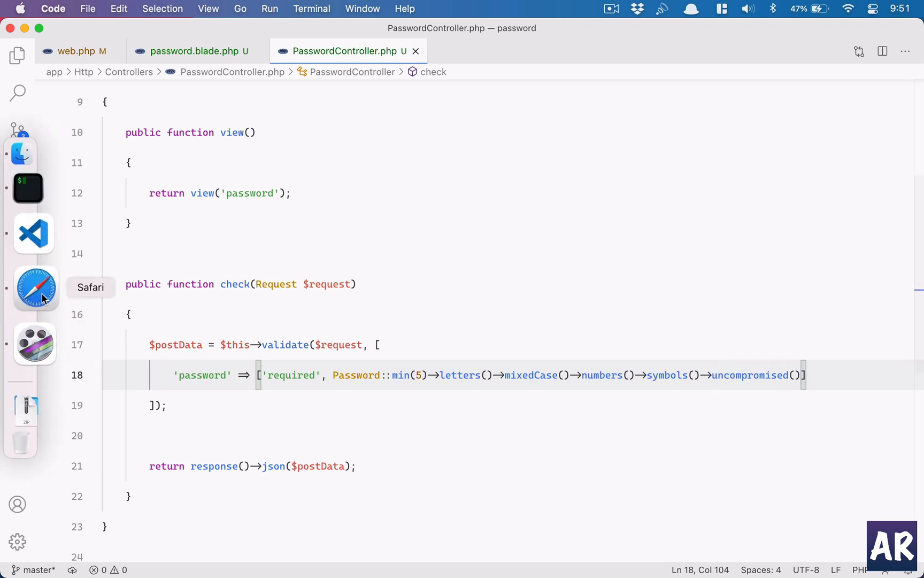
click(35, 287)
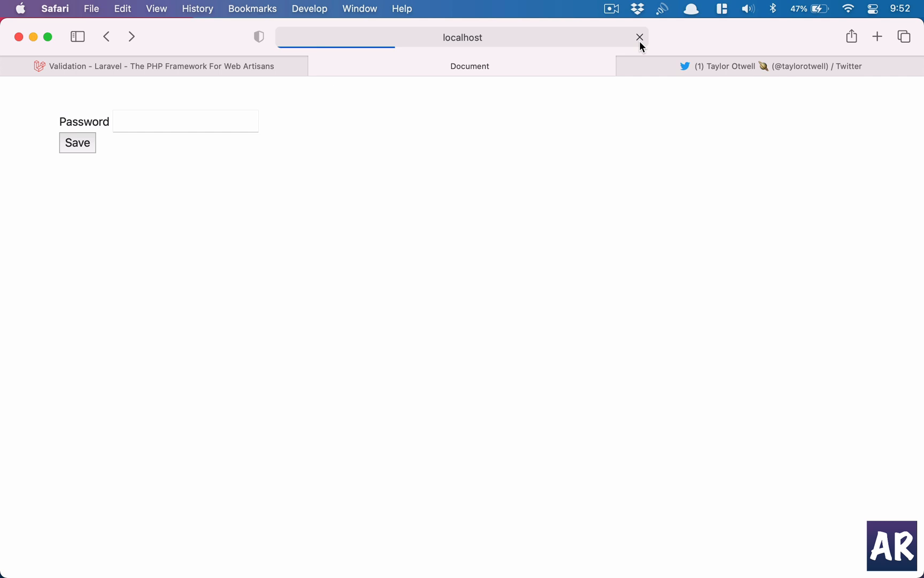
click(187, 121)
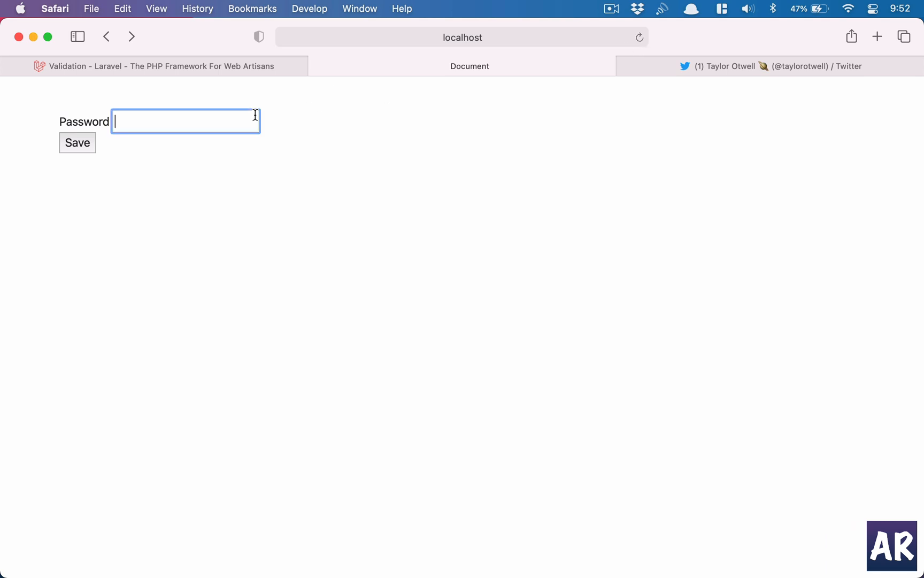
text(Password@123)
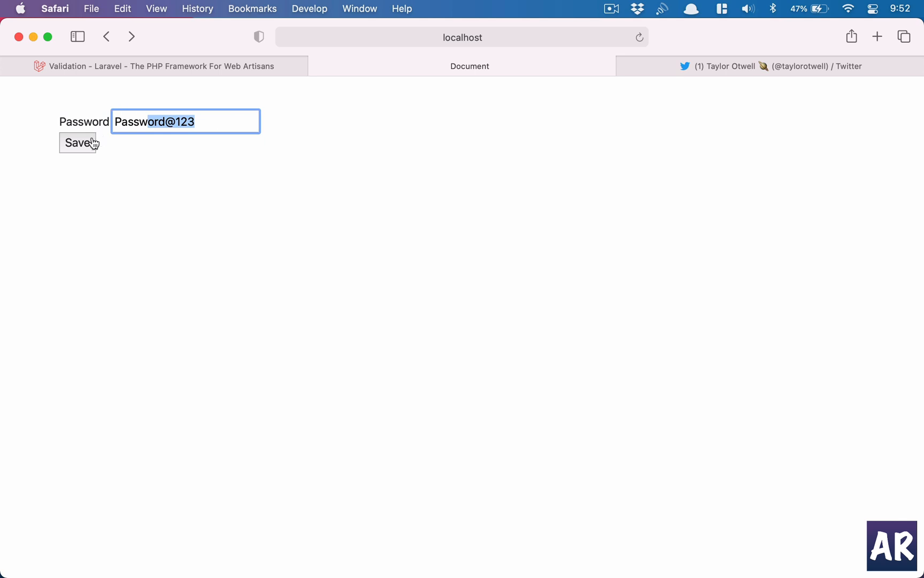
click(78, 143)
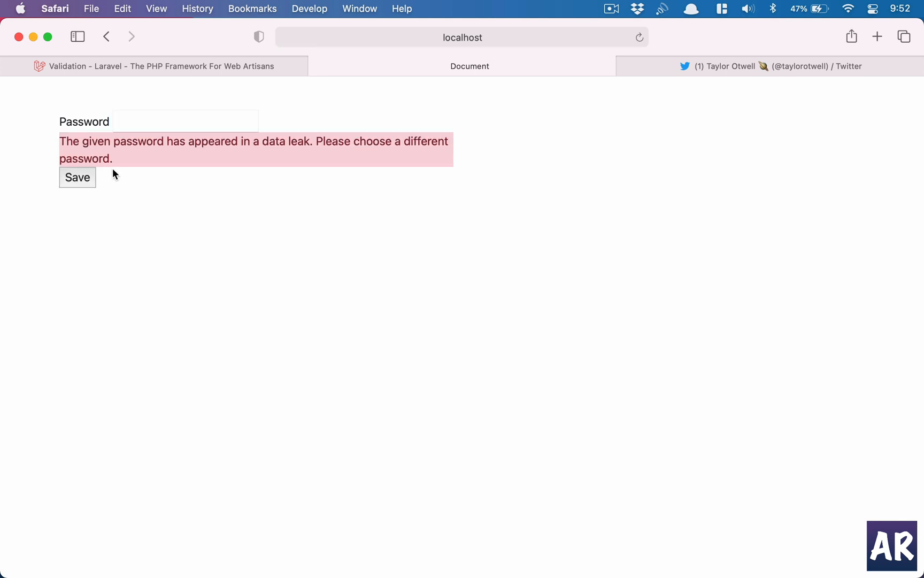
mouse_move(291, 143)
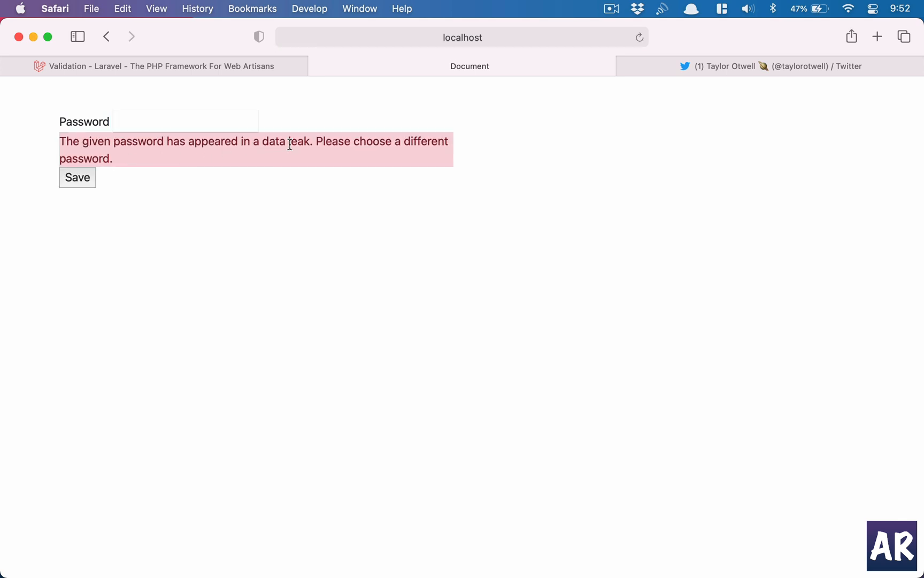
mouse_move(188, 141)
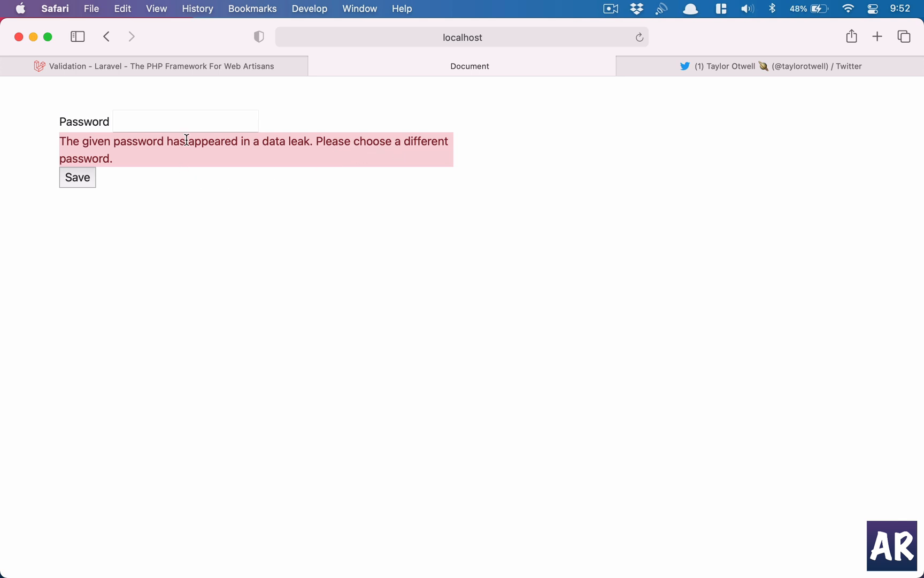
click(186, 121)
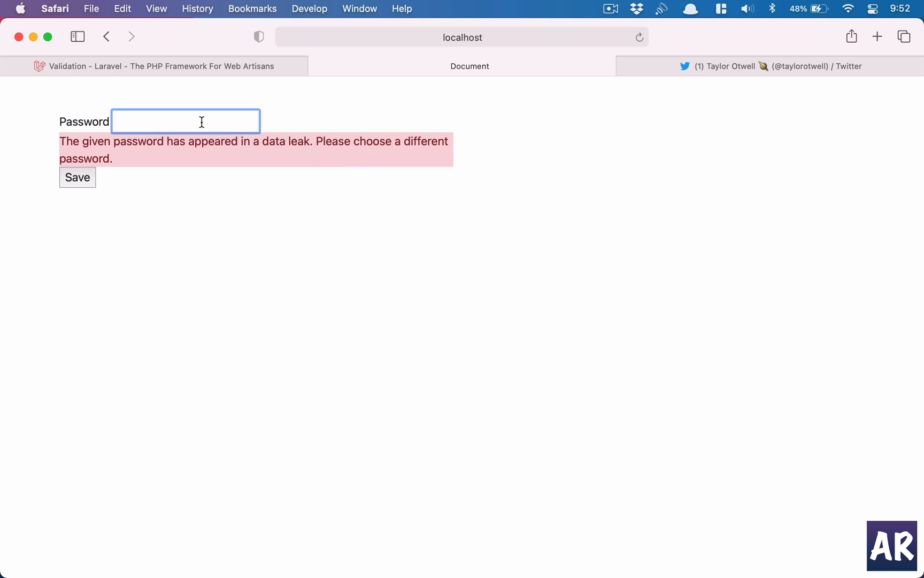
text(Test@12345)
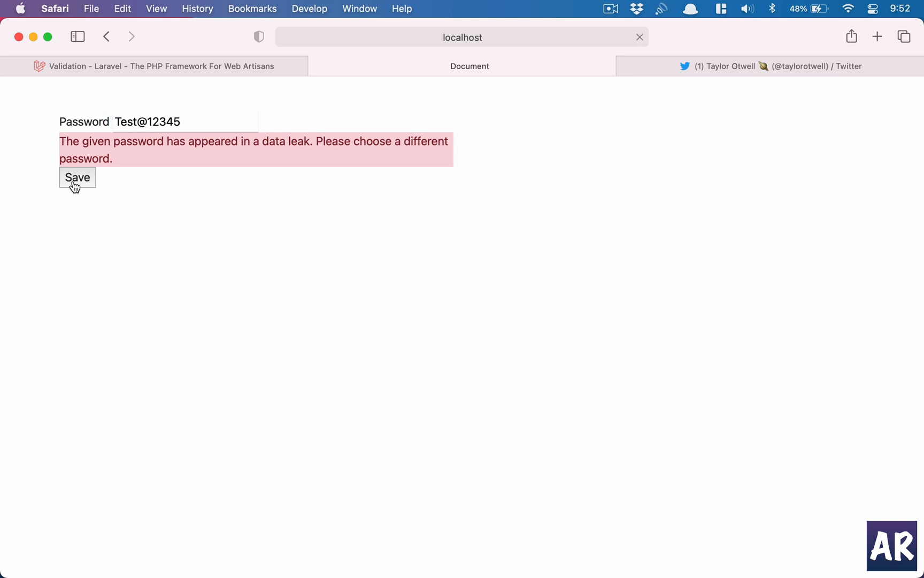
click(166, 122)
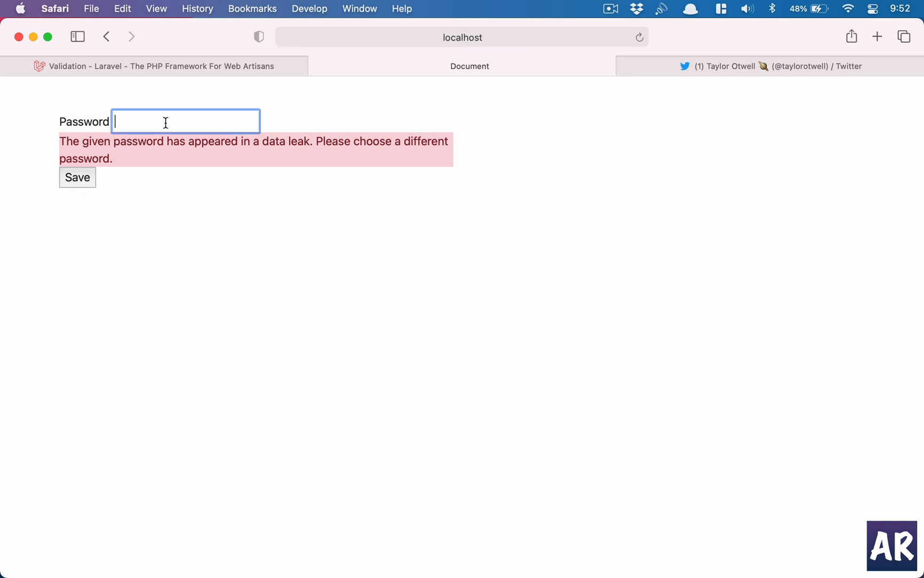
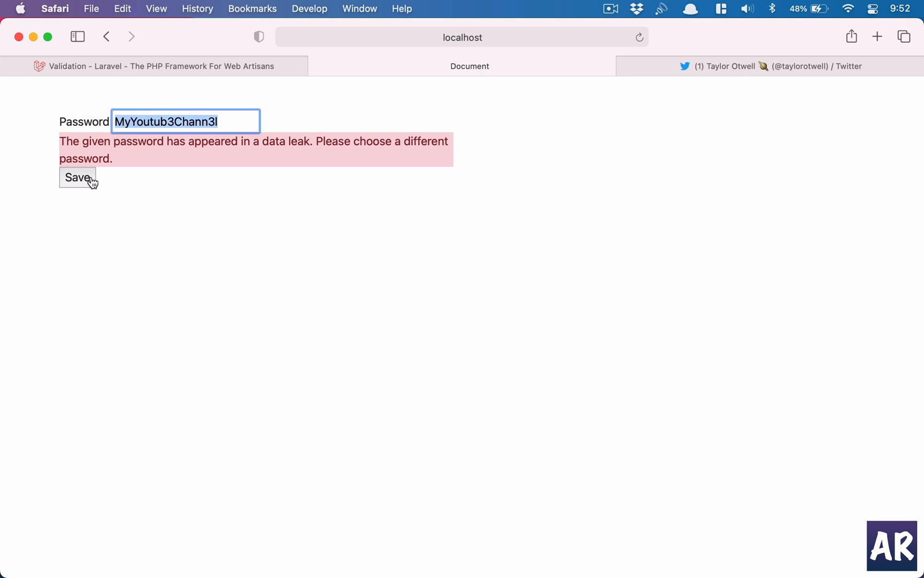
click(77, 178)
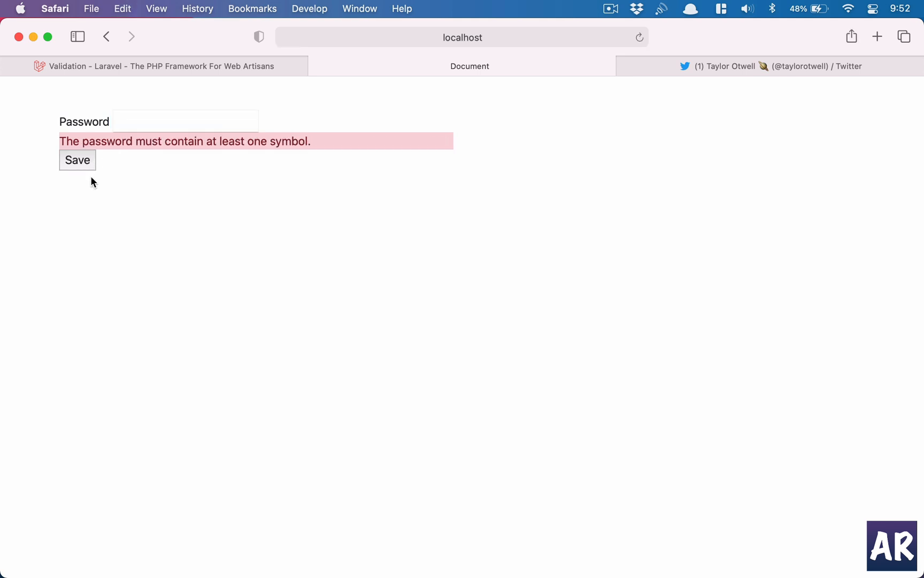
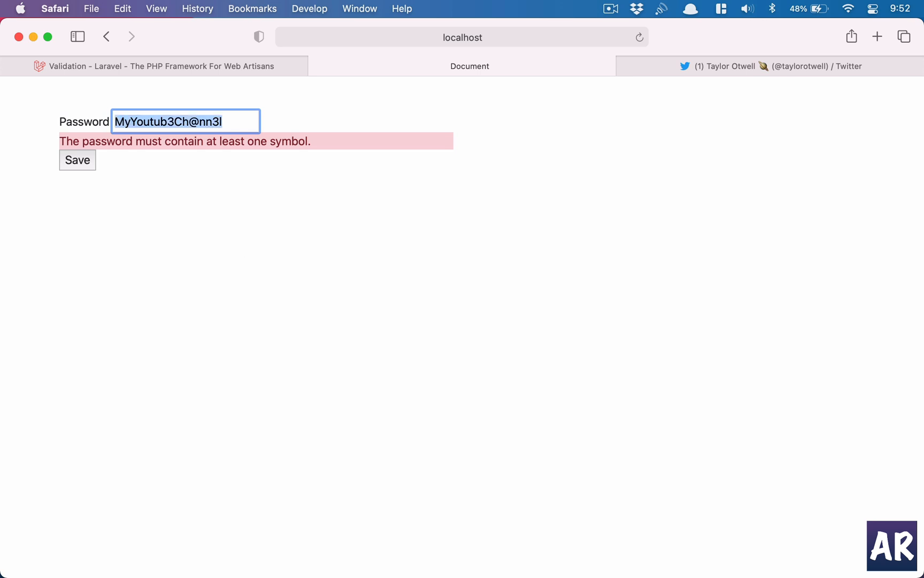
mouse_move(98, 165)
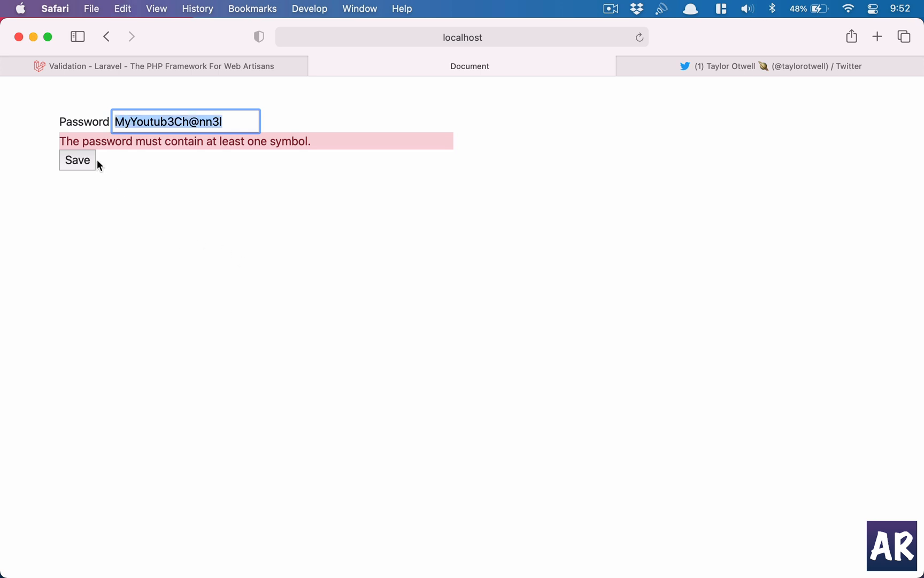
click(77, 160)
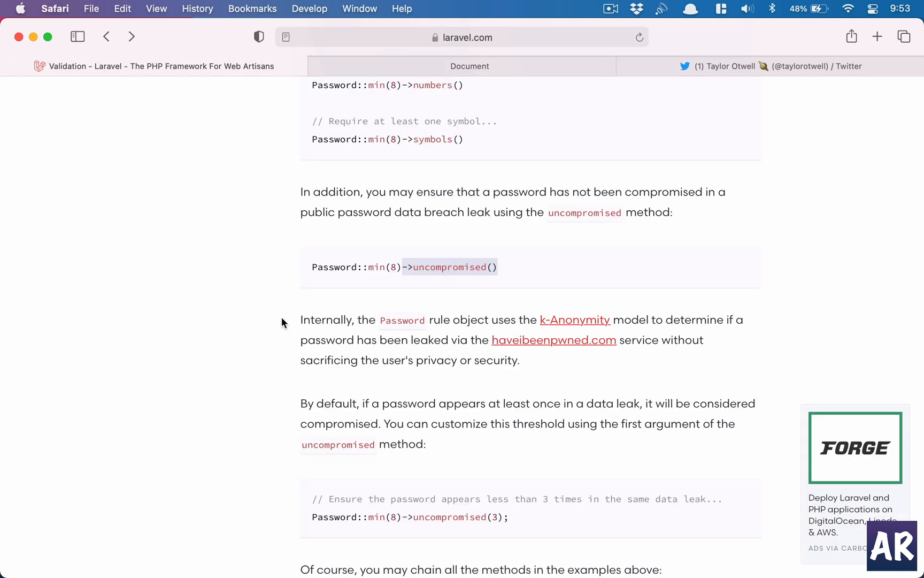
scroll(up, 3)
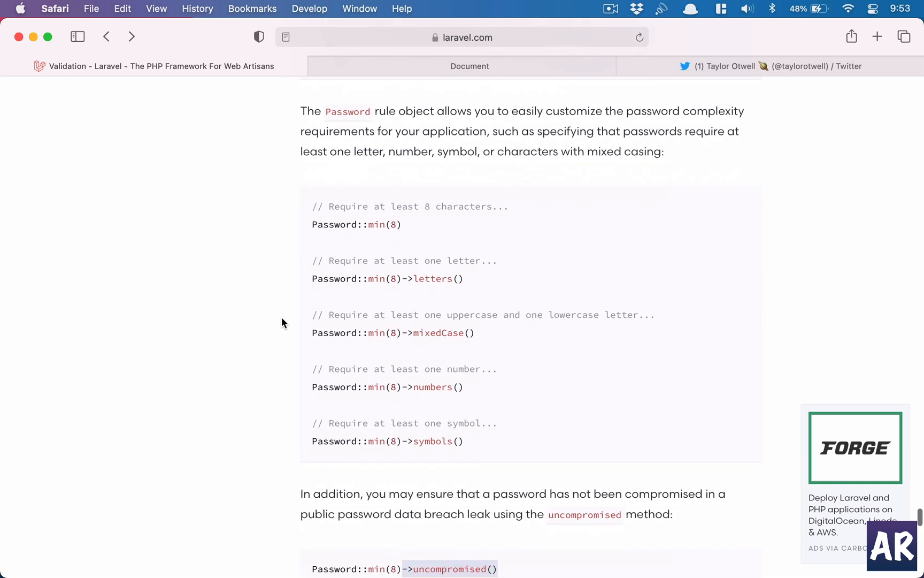
mouse_move(396, 336)
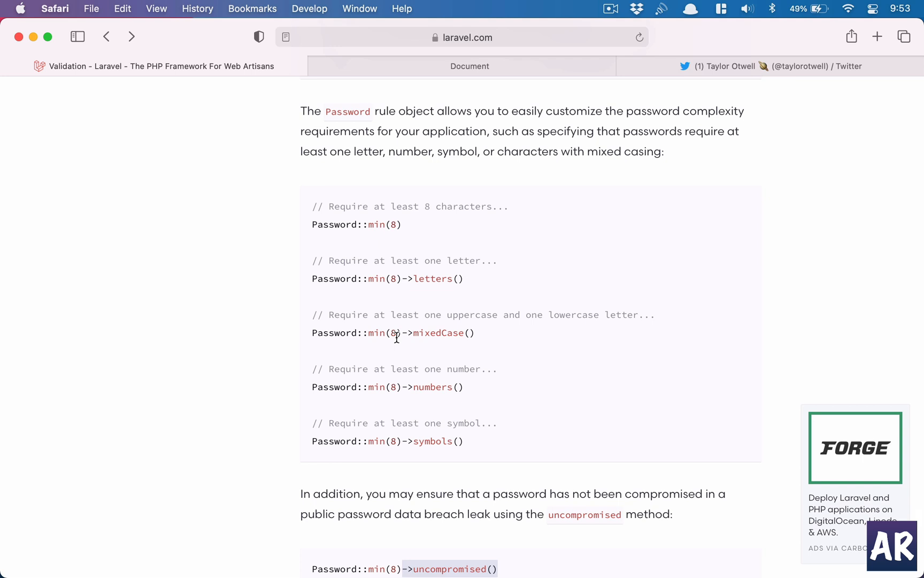
scroll(down, 3)
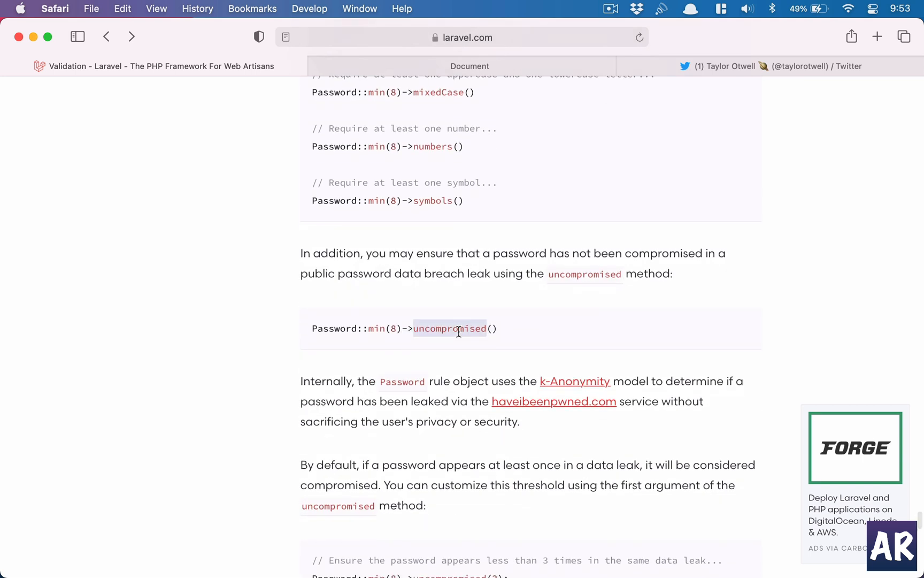